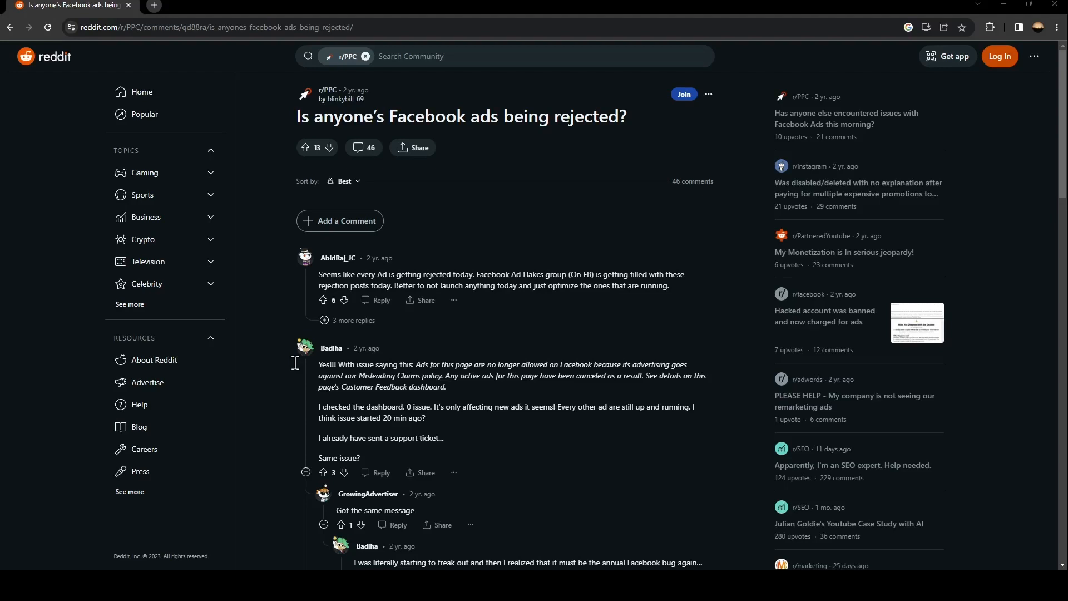
{"action": "mouse_move", "coordinate": [298, 369]}
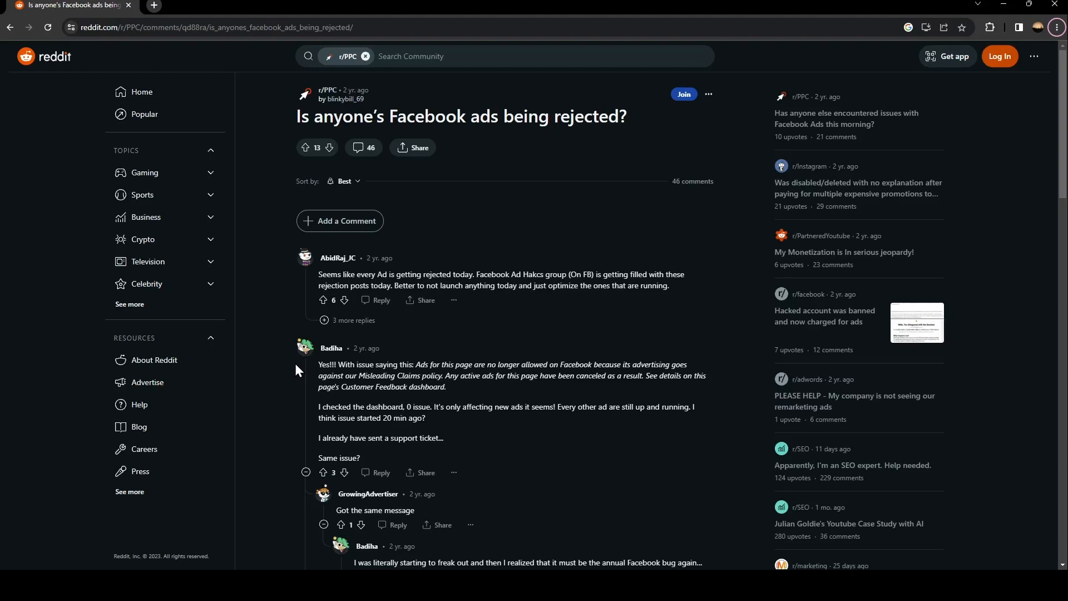
{"action": "mouse_move", "coordinate": [295, 118]}
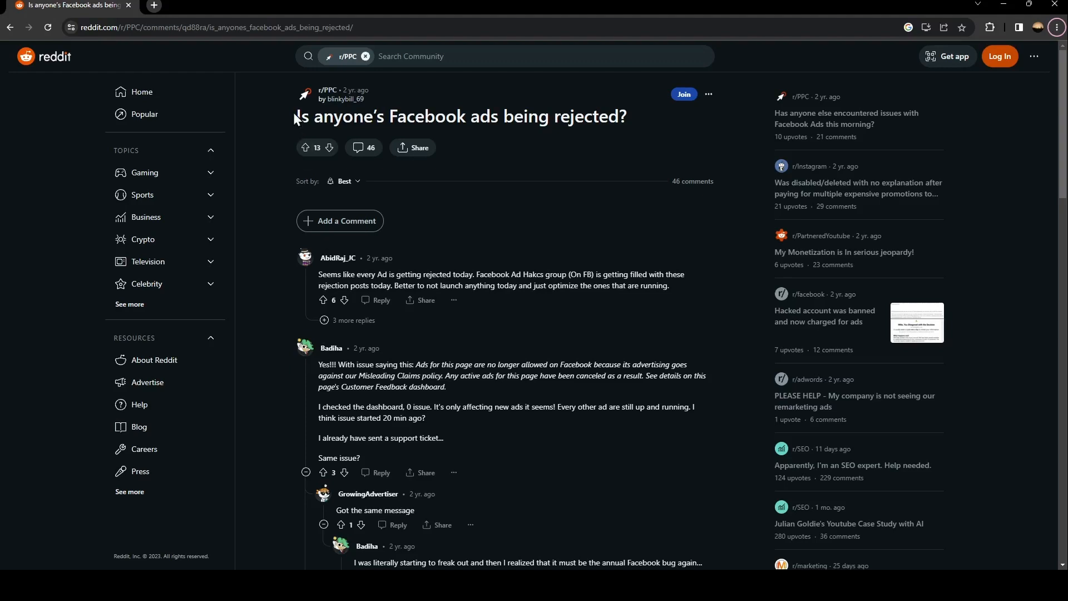
{"action": "mouse_move", "coordinate": [337, 126]}
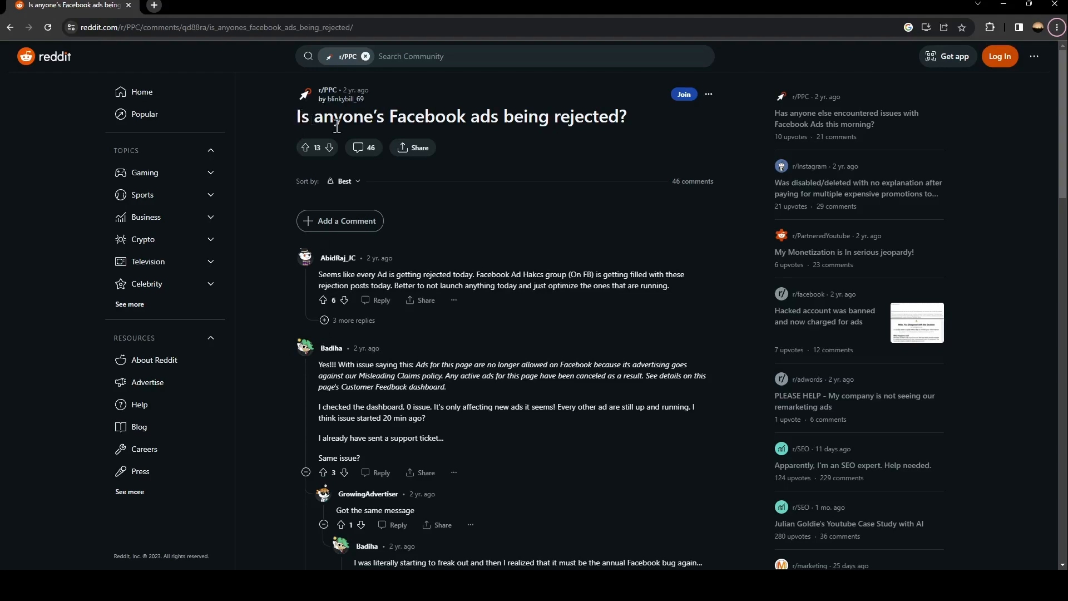
{"action": "mouse_move", "coordinate": [683, 133]}
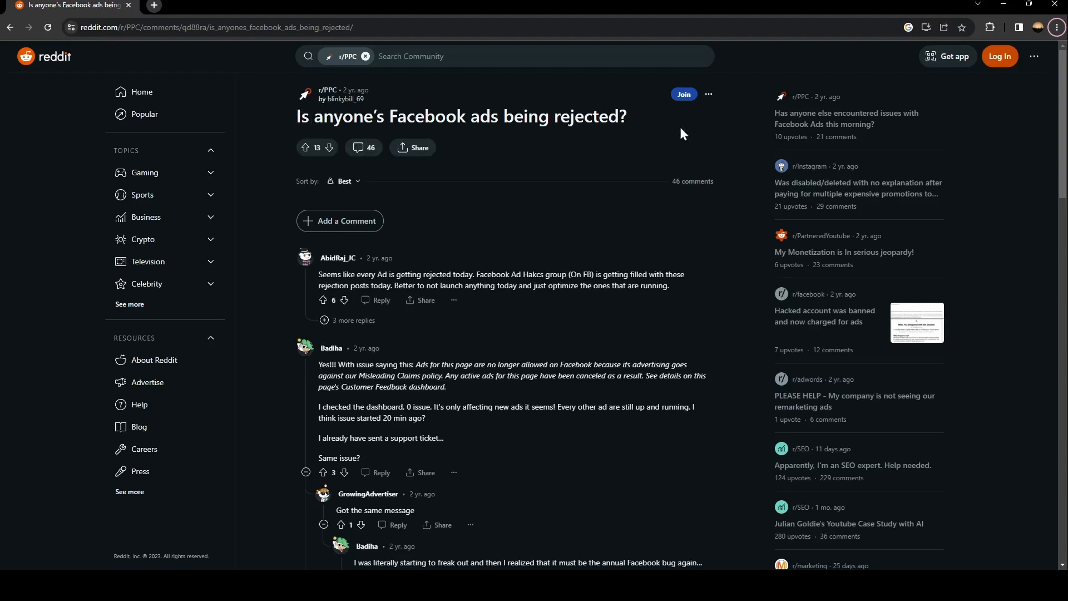
Scroll the thread down to the former Facebook policy specialist's comment about the widespread outage
{"action": "scroll", "scroll_direction": "down", "scroll_amount": 3}
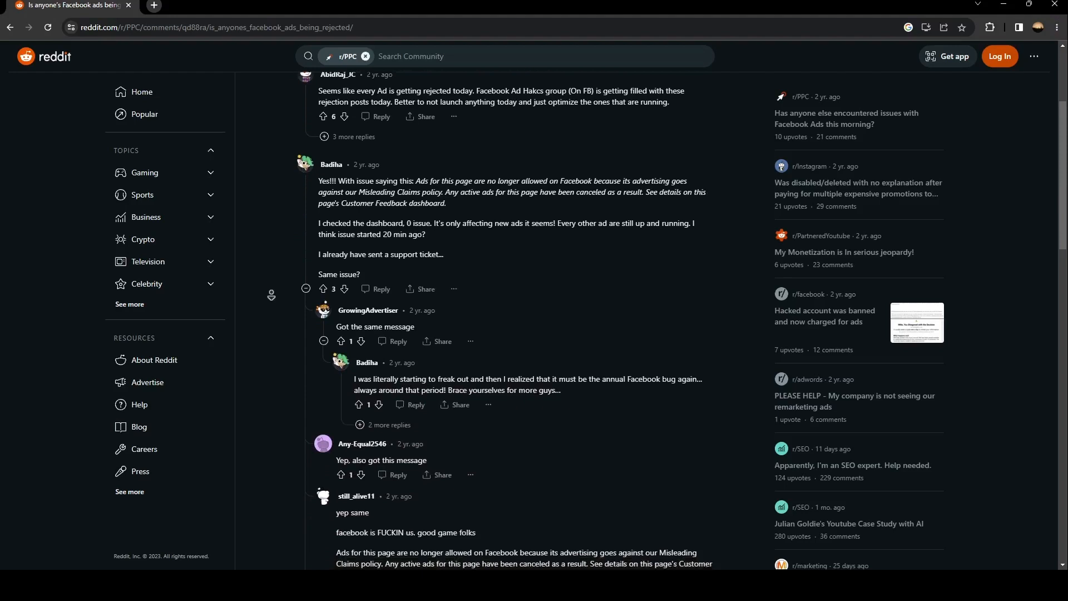
{"action": "scroll", "scroll_direction": "down", "scroll_amount": 3}
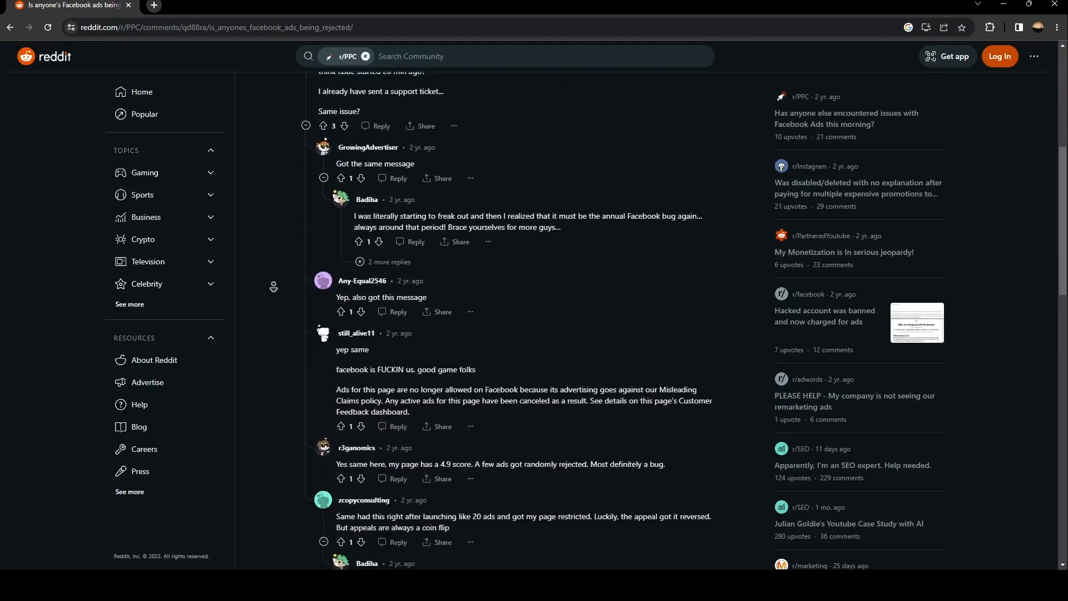
{"action": "scroll", "scroll_direction": "down", "scroll_amount": 3}
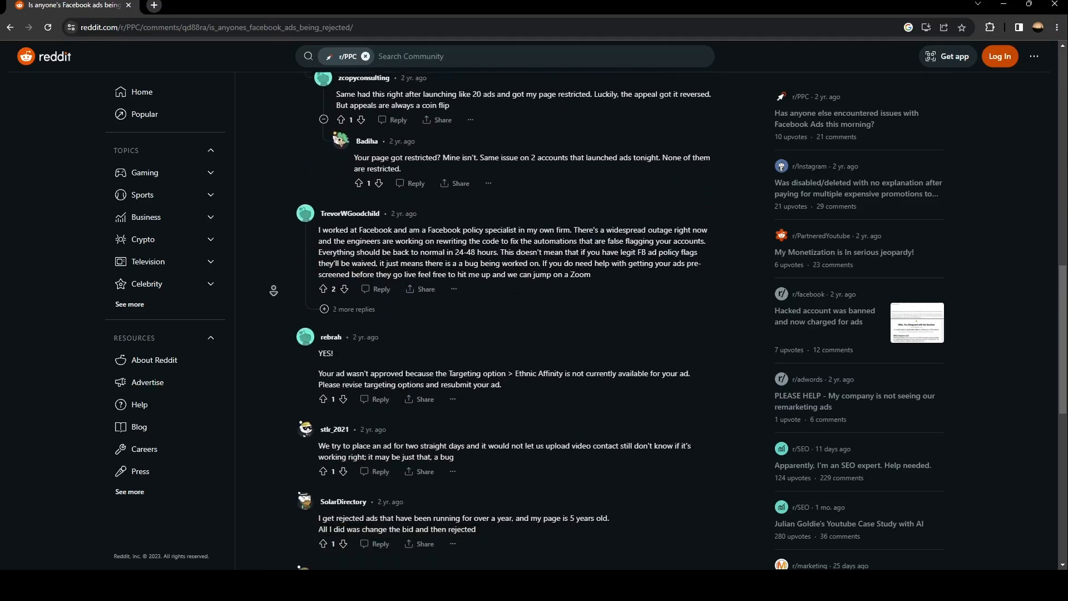
{"action": "scroll", "scroll_direction": "down", "scroll_amount": 3}
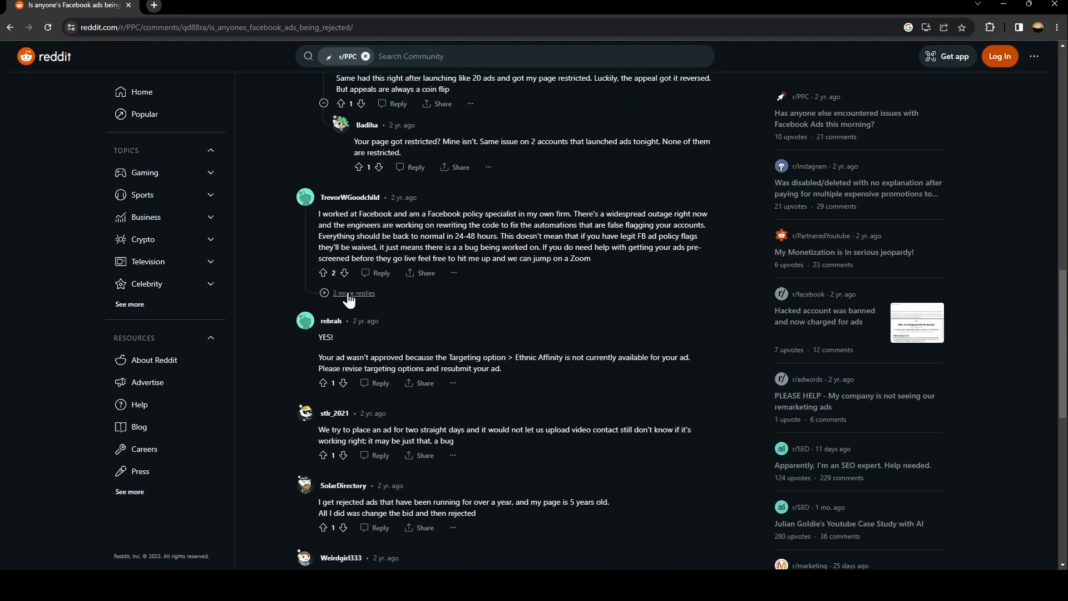
{"action": "left_click", "coordinate": [353, 295]}
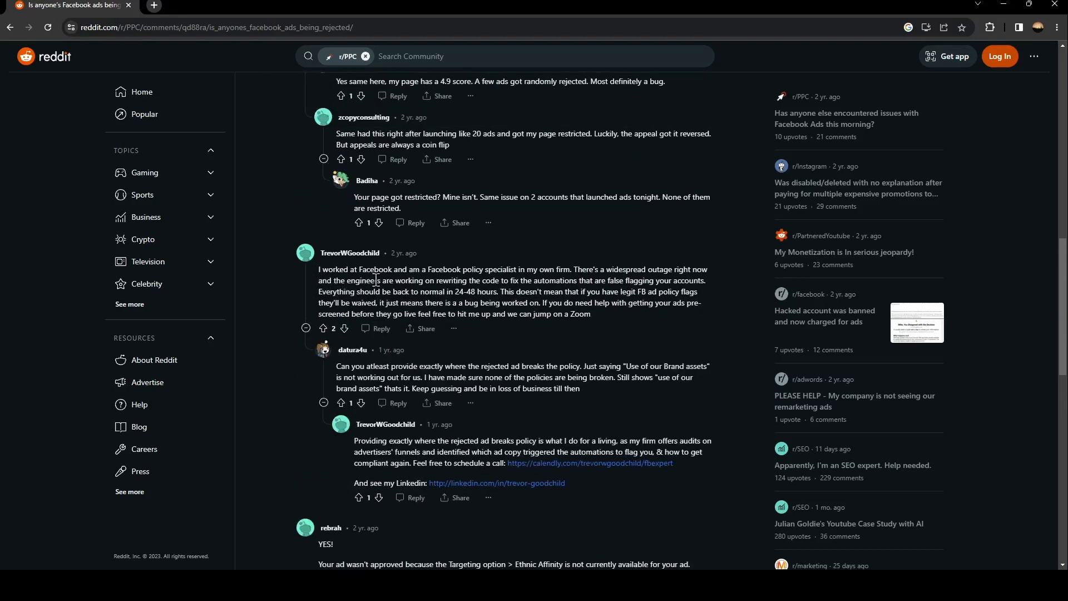
{"action": "mouse_move", "coordinate": [484, 279]}
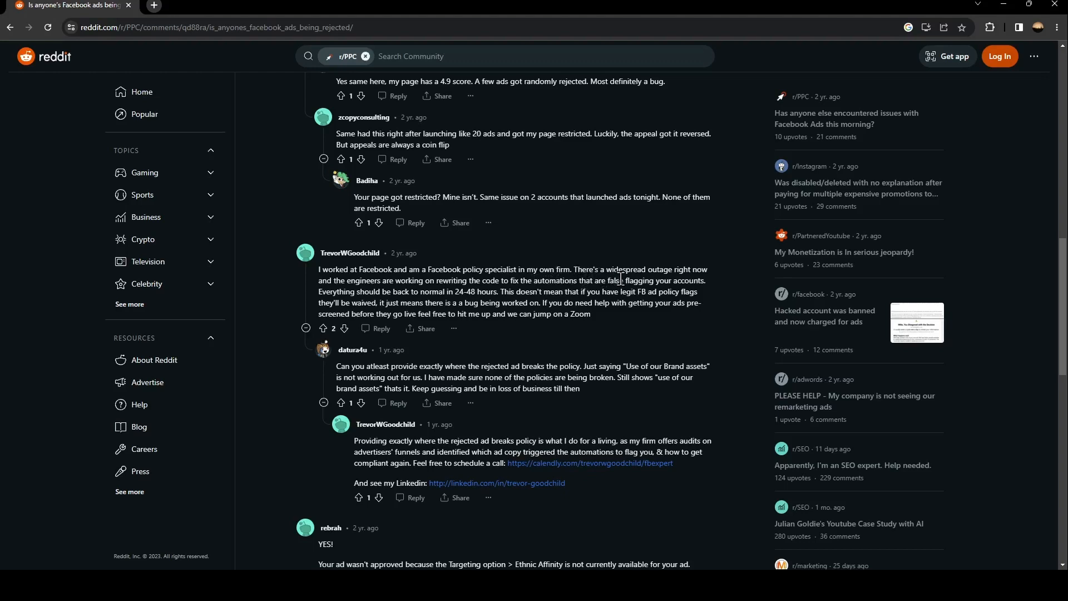
{"action": "mouse_move", "coordinate": [327, 303]}
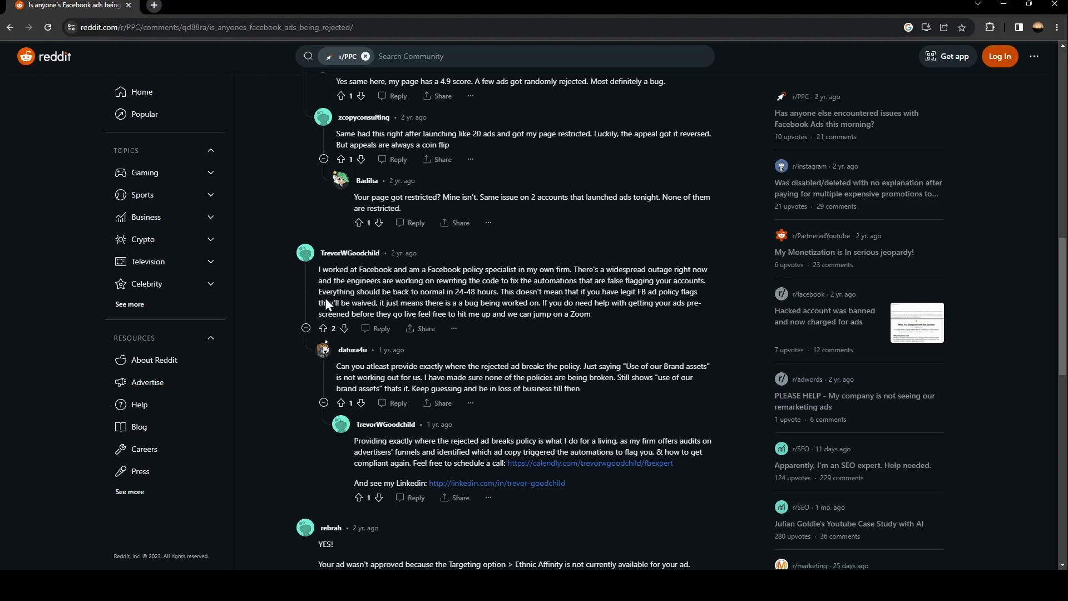
{"action": "mouse_move", "coordinate": [385, 293]}
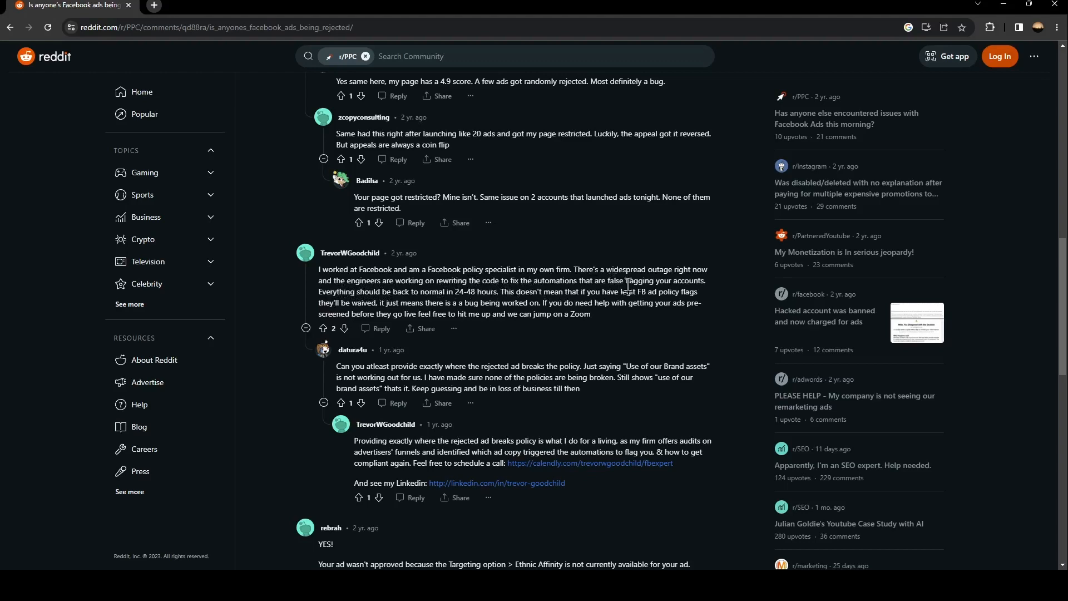
{"action": "mouse_move", "coordinate": [358, 295]}
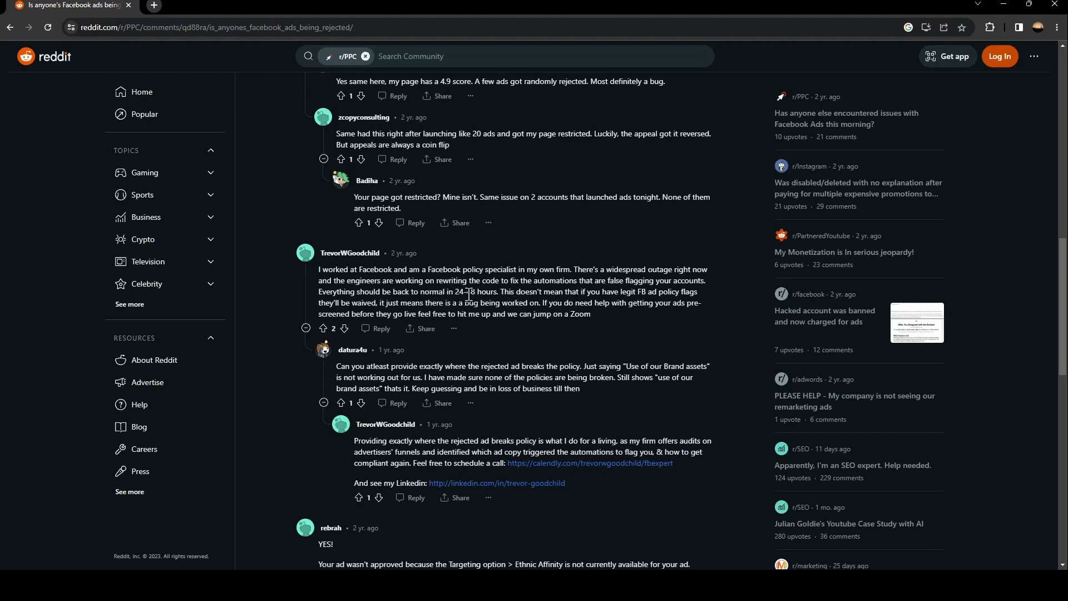
{"action": "mouse_move", "coordinate": [482, 272]}
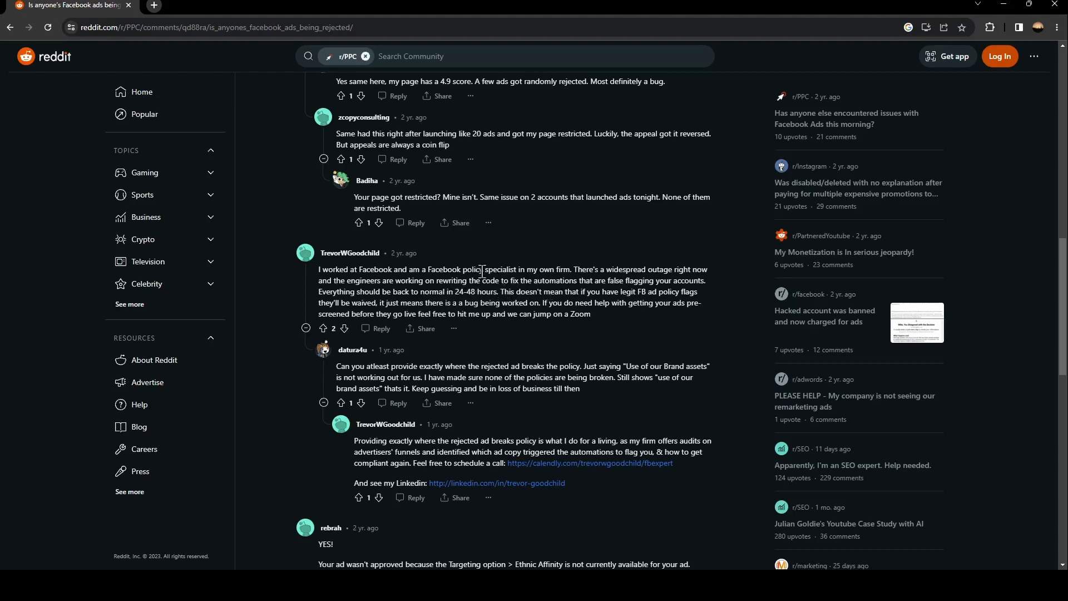
{"action": "mouse_move", "coordinate": [608, 303]}
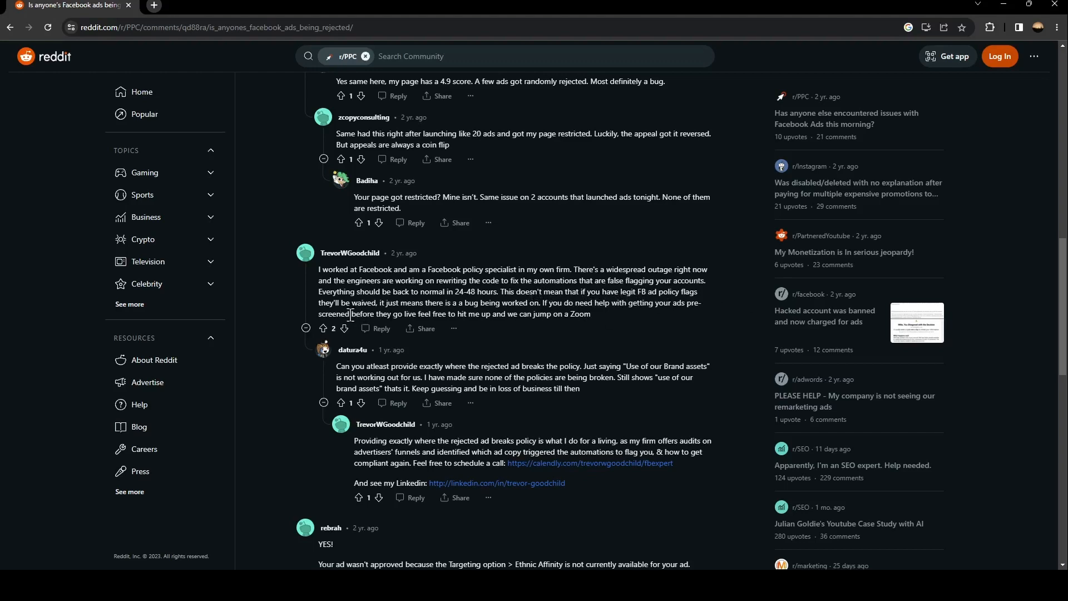
{"action": "mouse_move", "coordinate": [380, 301]}
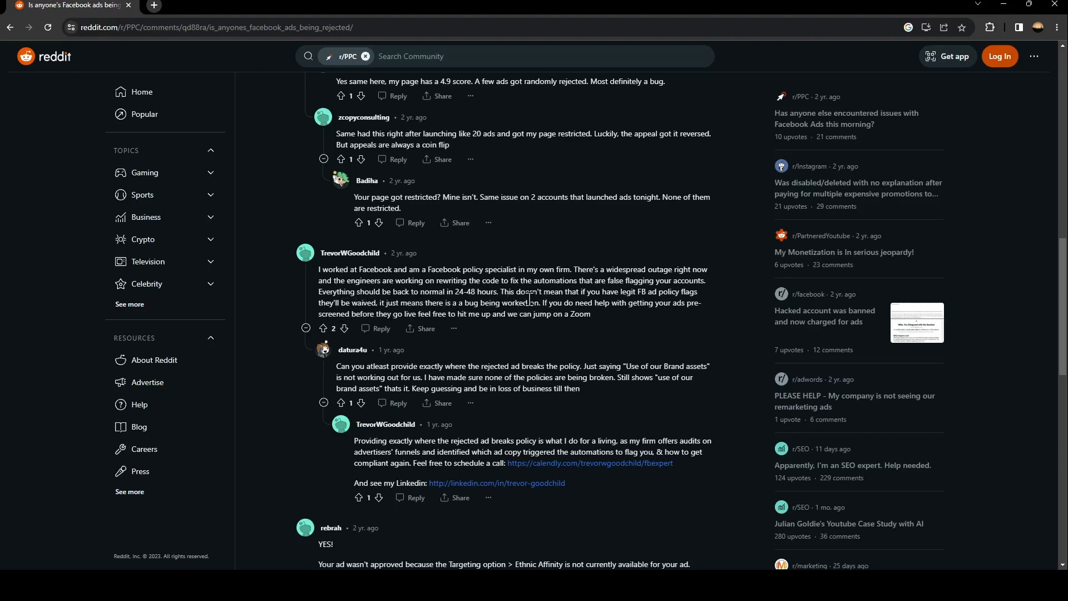
{"action": "mouse_move", "coordinate": [646, 334]}
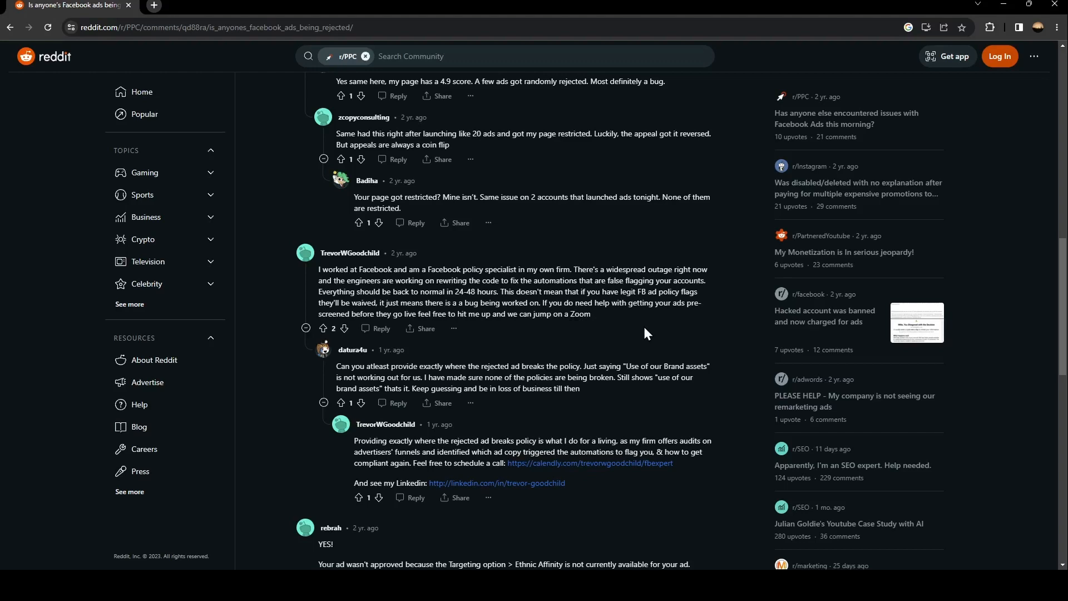
{"action": "mouse_move", "coordinate": [650, 327]}
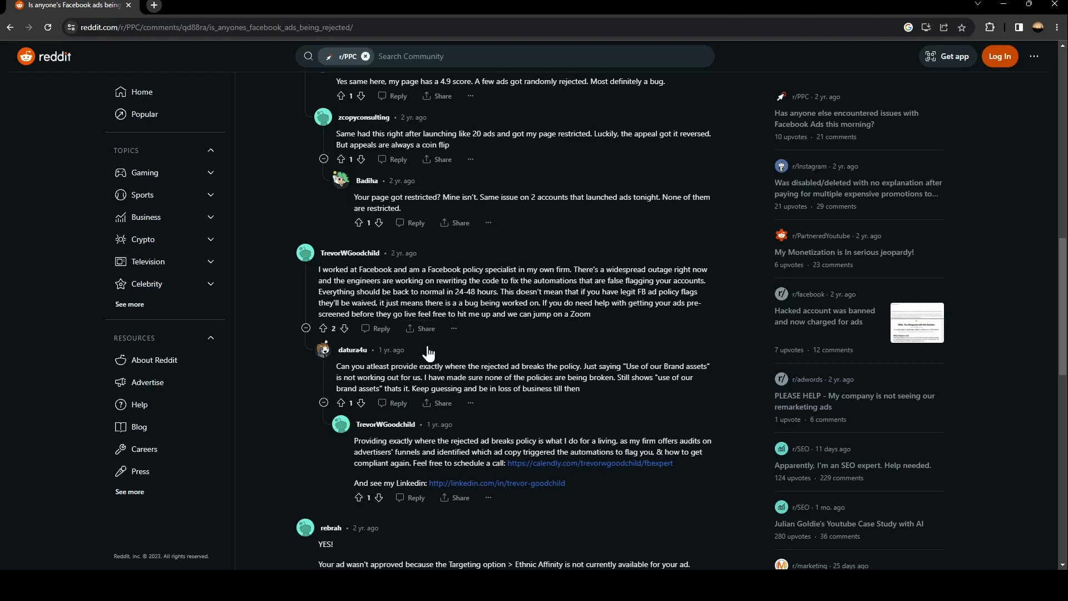
{"action": "mouse_move", "coordinate": [516, 359]}
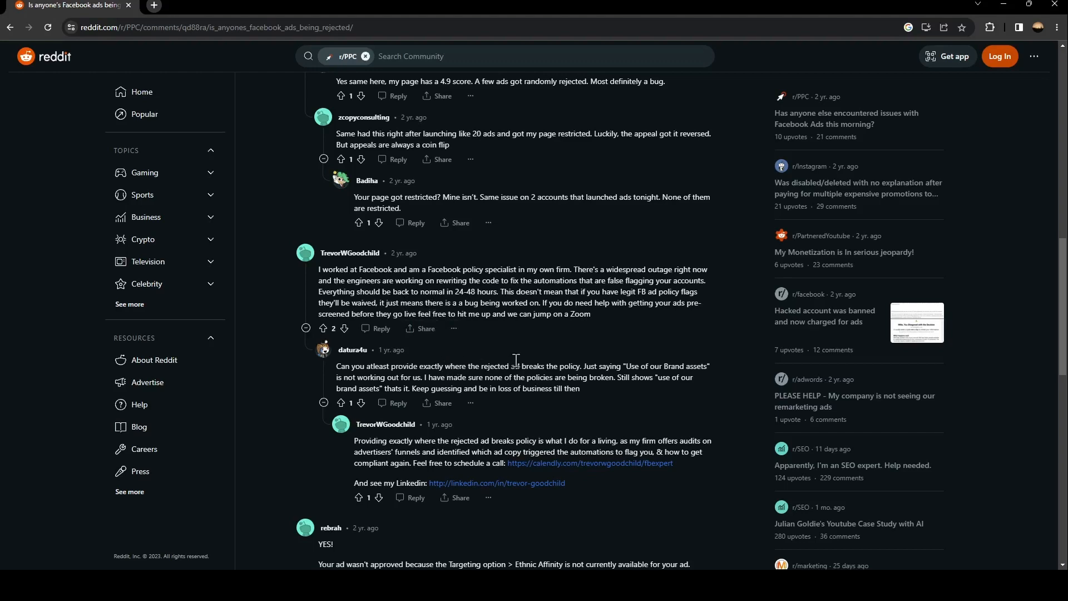
{"action": "mouse_move", "coordinate": [590, 360]}
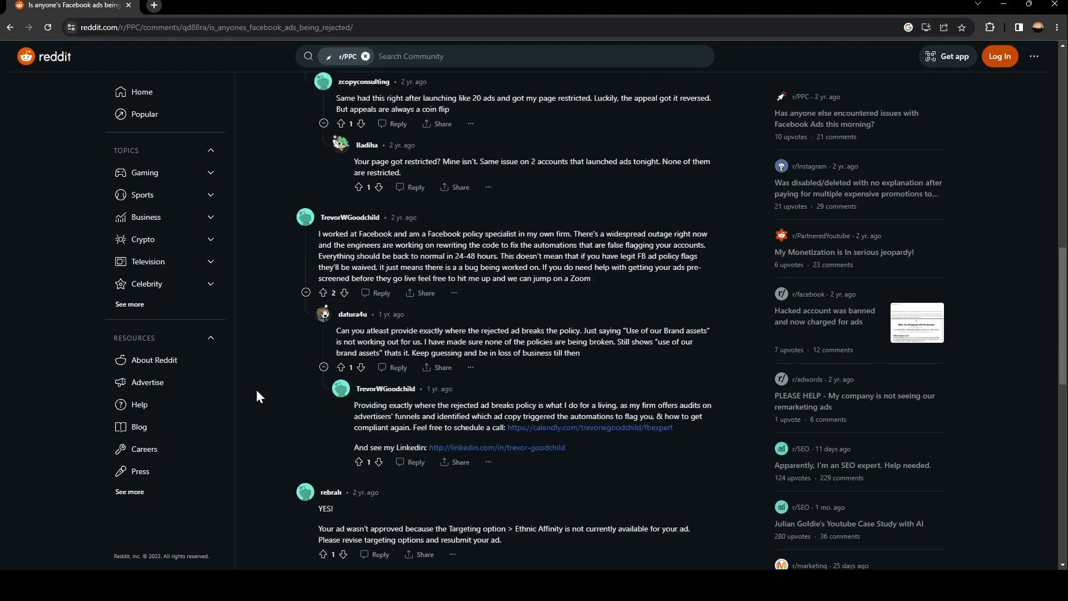
{"action": "mouse_move", "coordinate": [360, 441]}
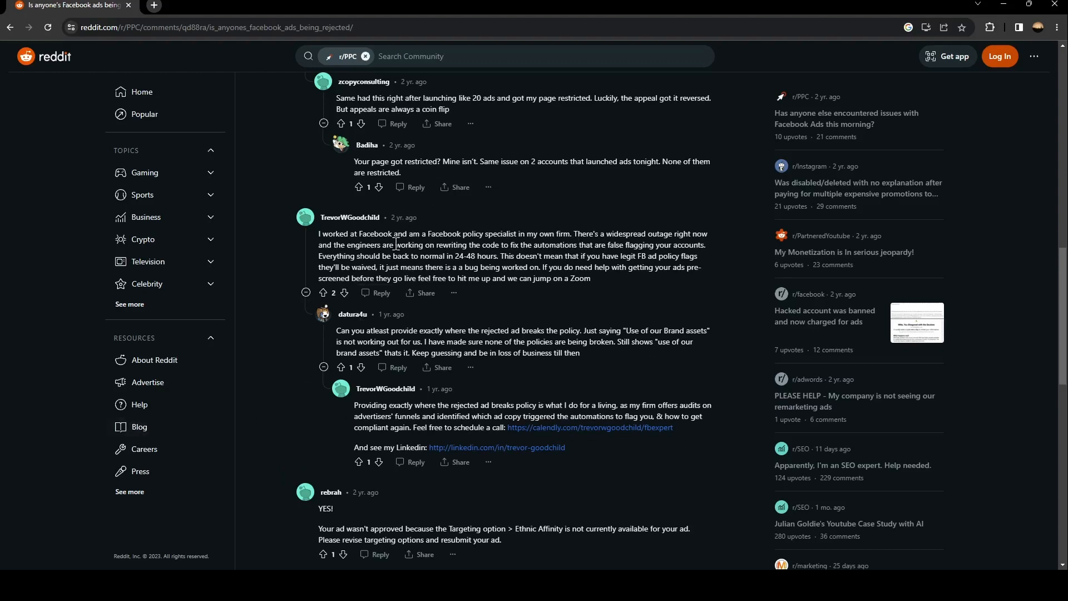
{"action": "mouse_move", "coordinate": [473, 453]}
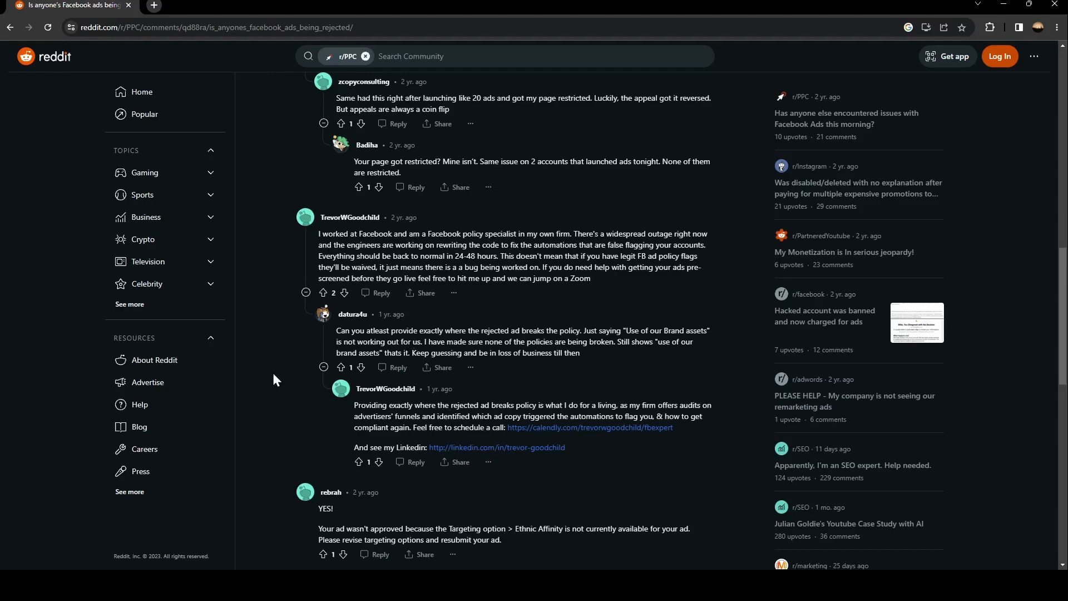
{"action": "scroll", "scroll_direction": "down", "scroll_amount": 3}
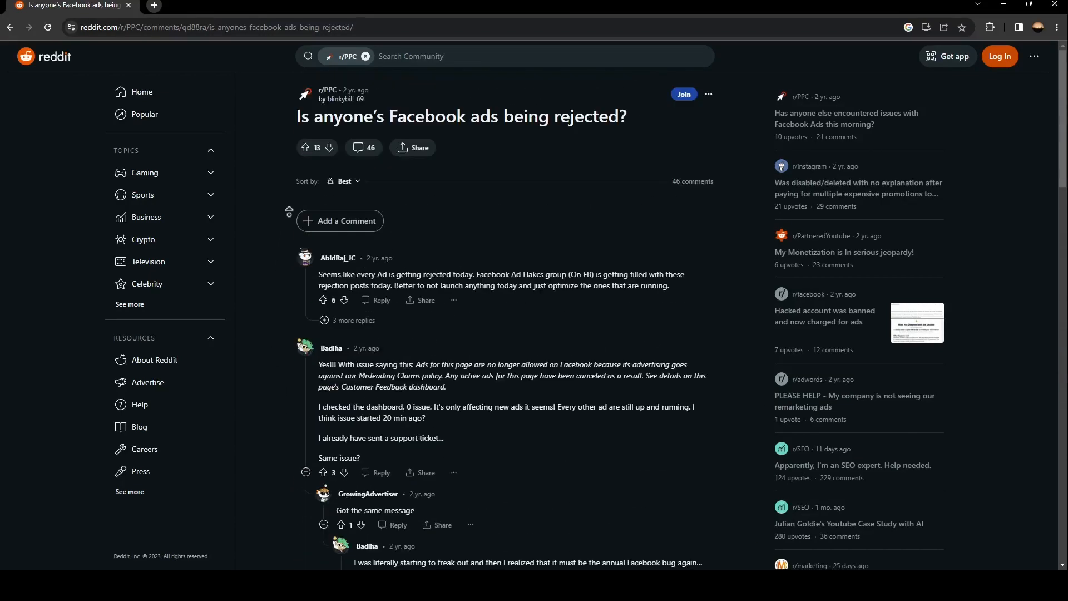
{"action": "scroll", "scroll_direction": "down", "scroll_amount": 3}
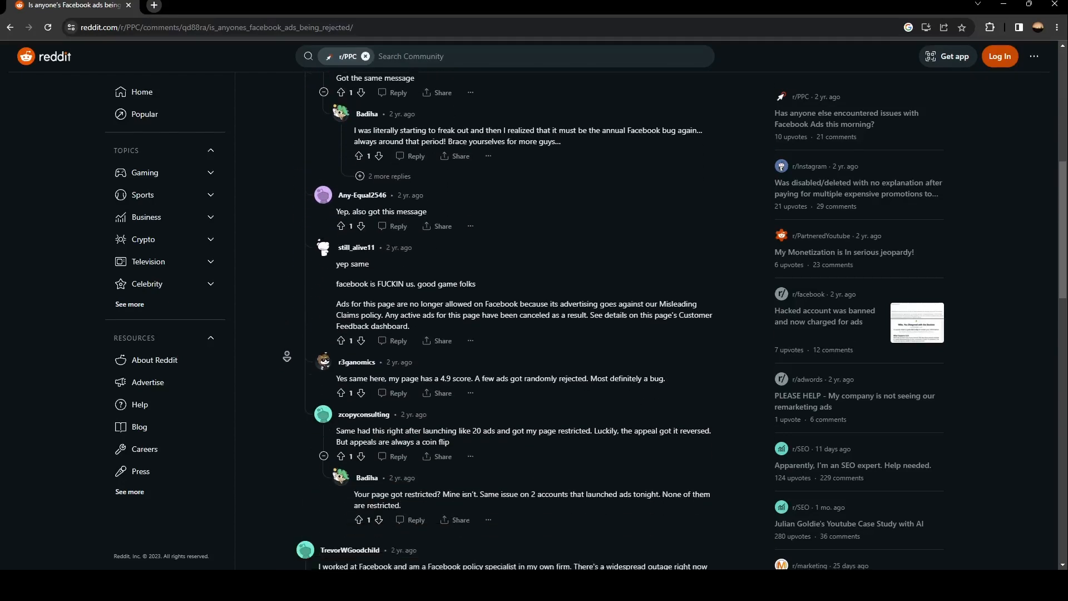
{"action": "scroll", "scroll_direction": "down", "scroll_amount": 3}
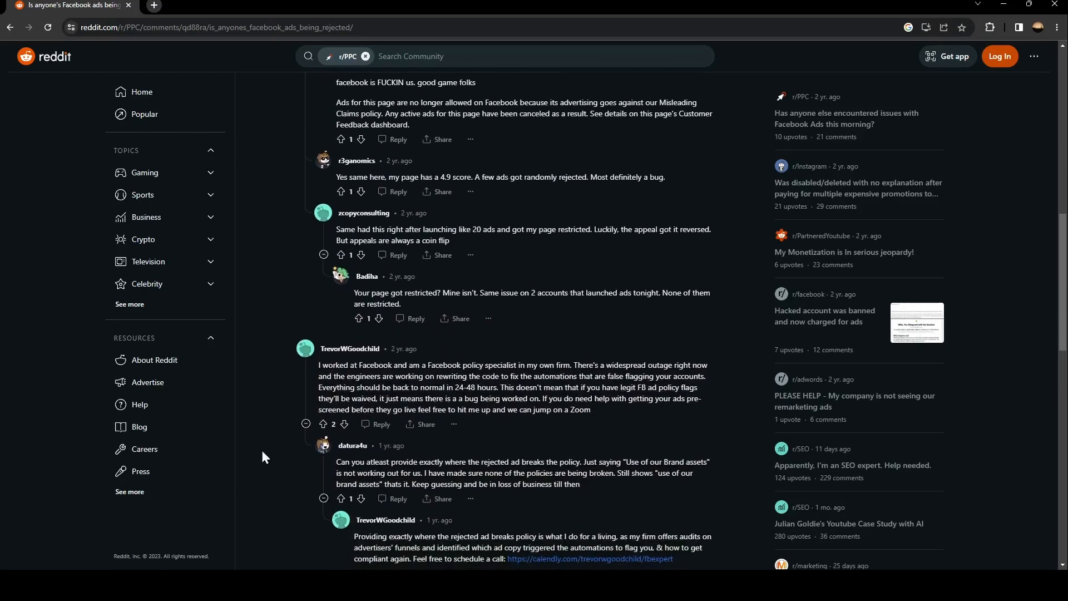
{"action": "mouse_move", "coordinate": [373, 284]}
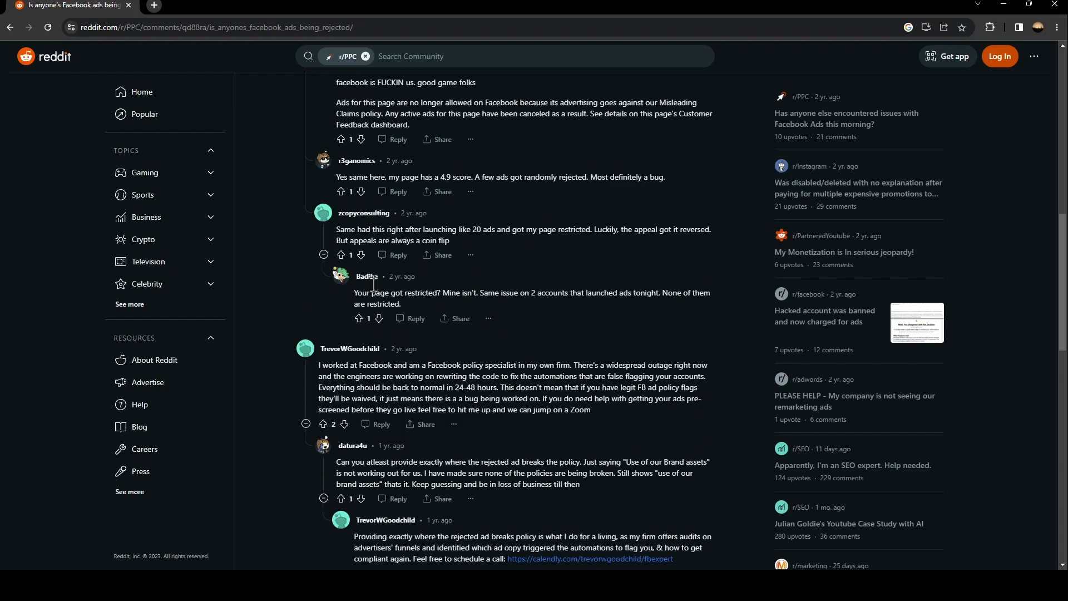
{"action": "mouse_move", "coordinate": [312, 451]}
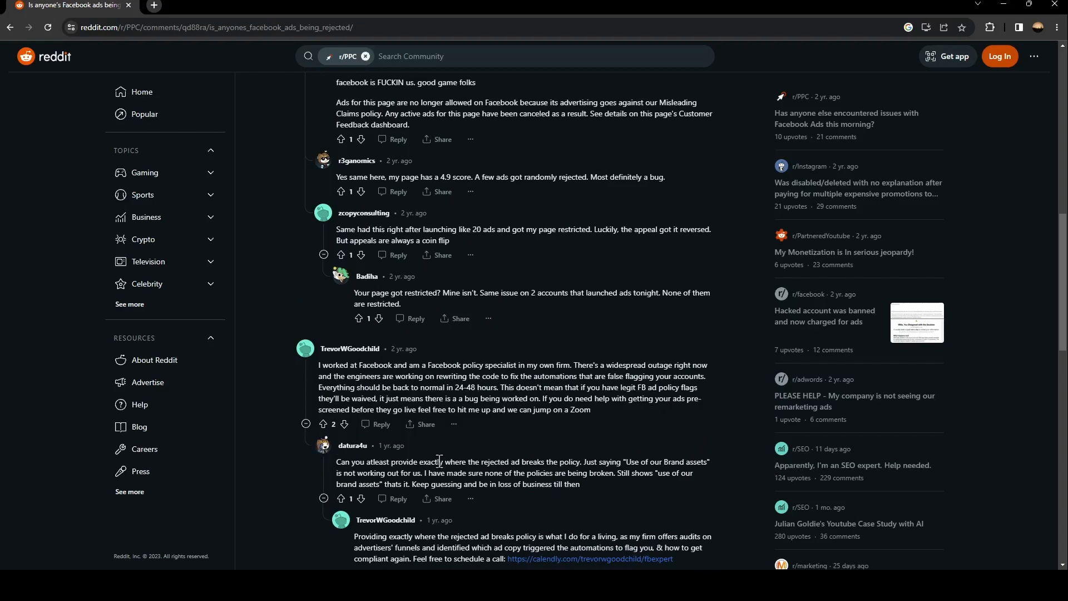
{"action": "scroll", "scroll_direction": "down", "scroll_amount": 3}
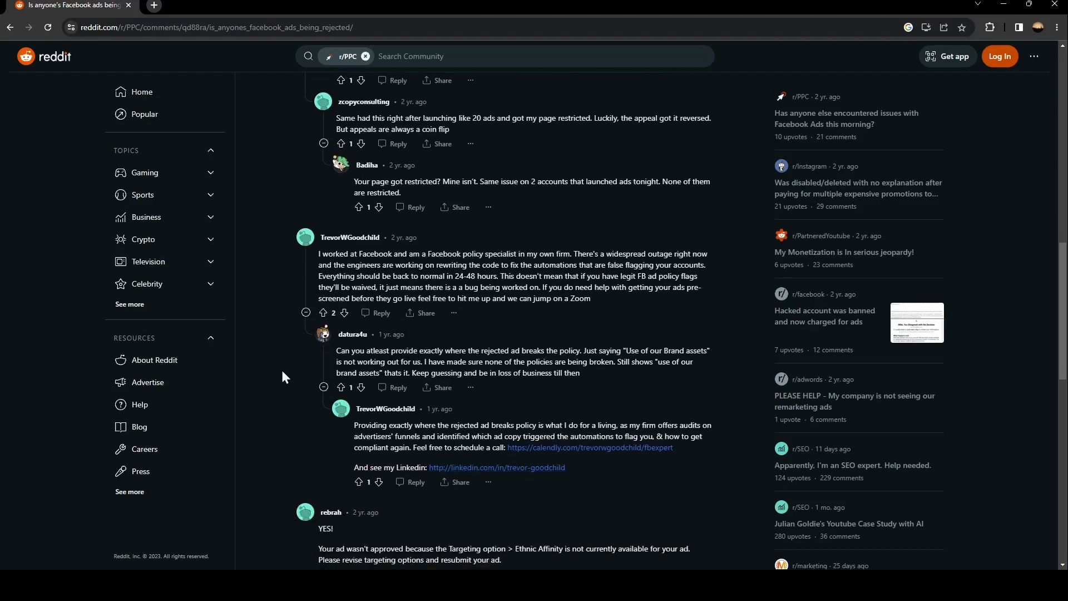